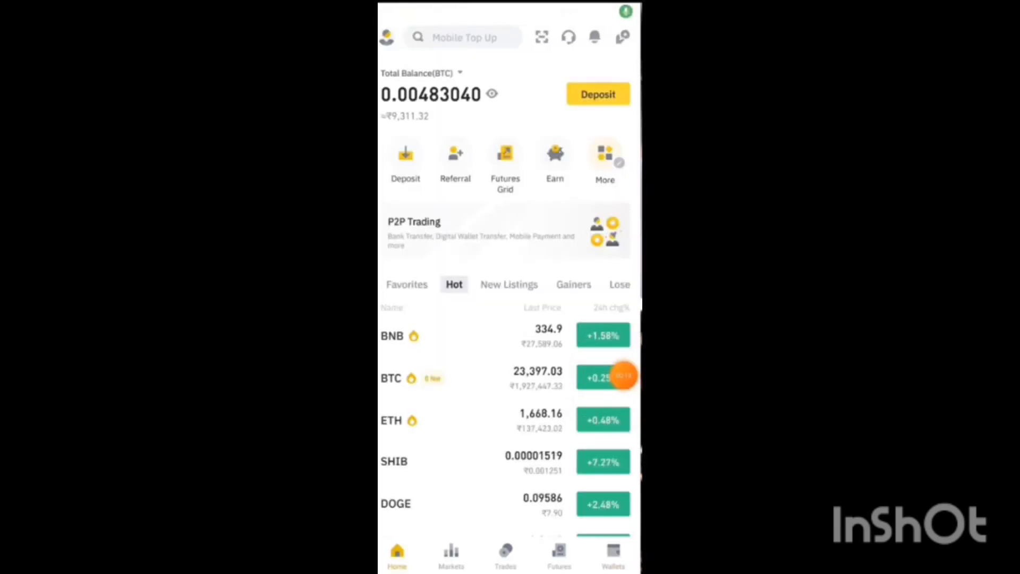
Reach Binance Pay through Wallets and the Funding tab.
click(612, 552)
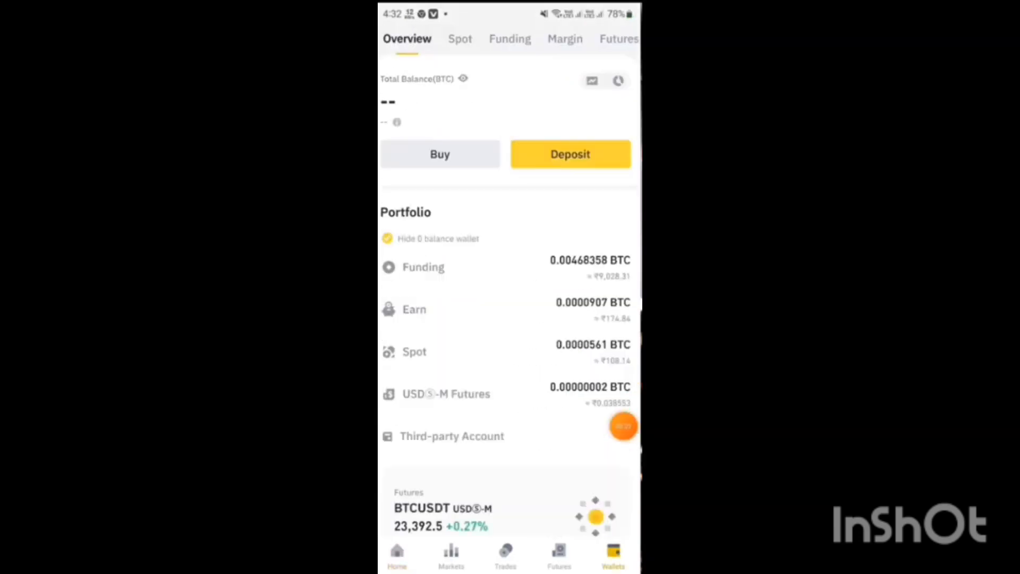
click(509, 38)
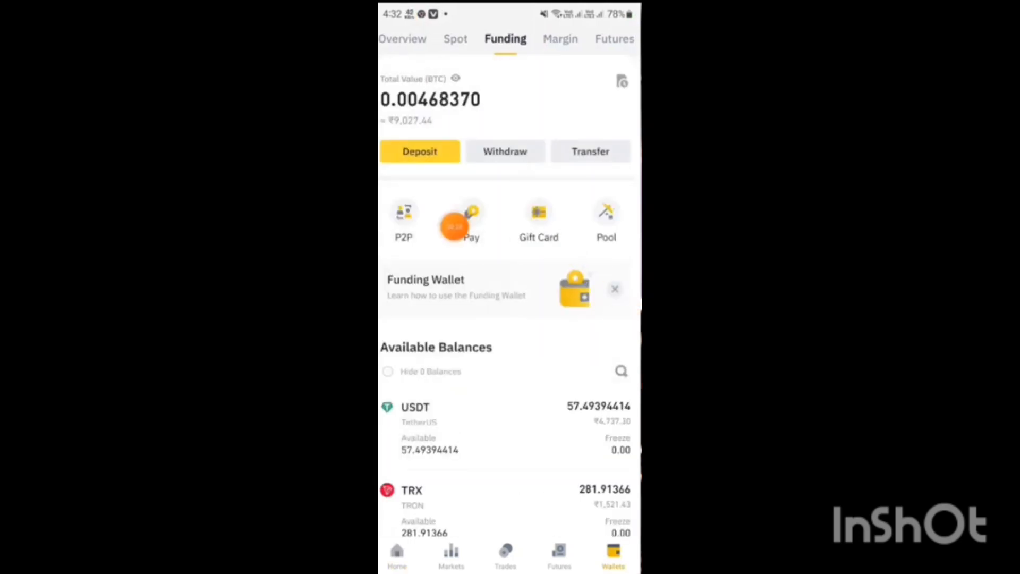
click(471, 218)
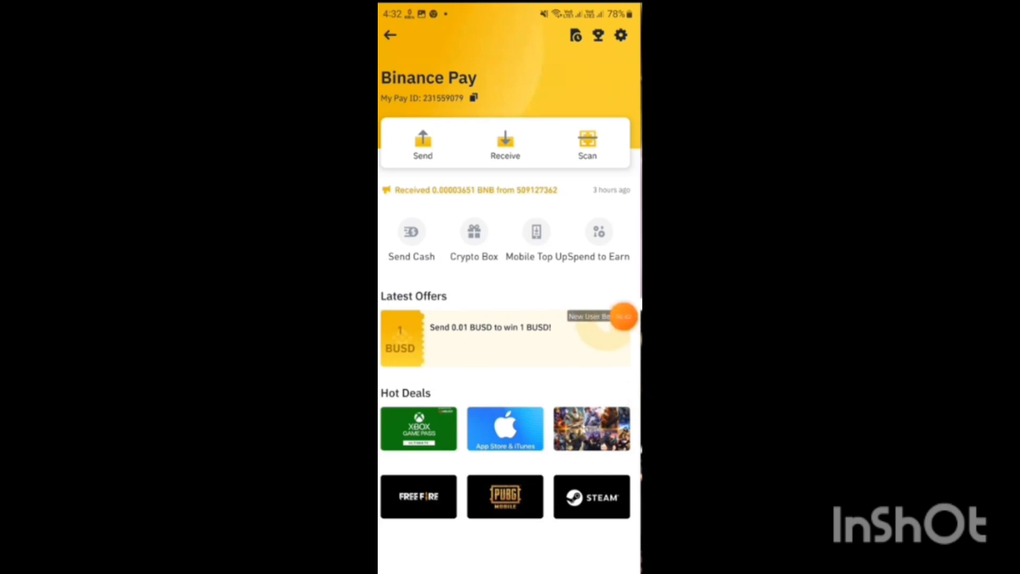
Start the 'Send 0.01 BUSD to win 1 BUSD' offer, sending to a Binance ID via Pay ID.
click(423, 141)
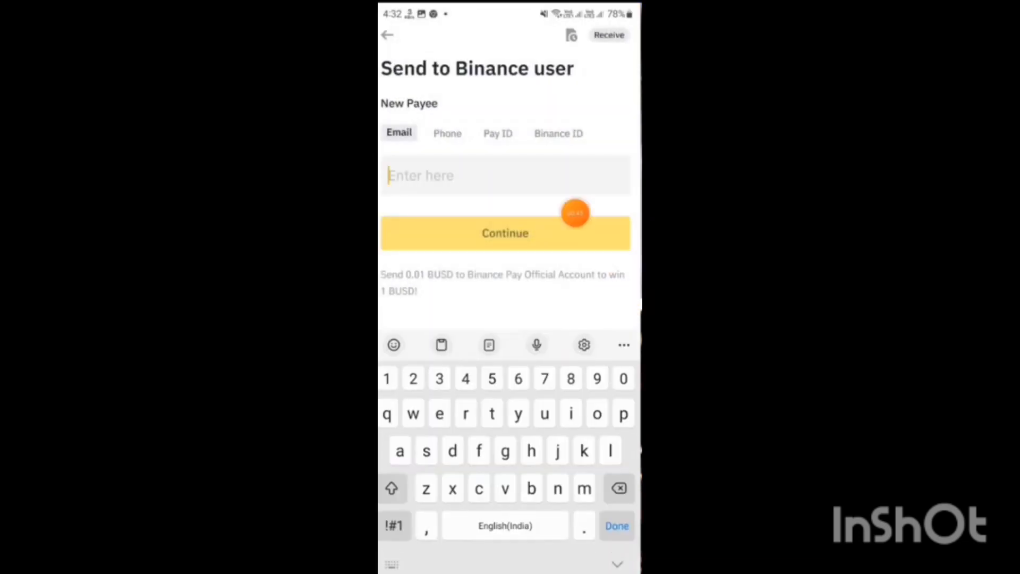
click(558, 132)
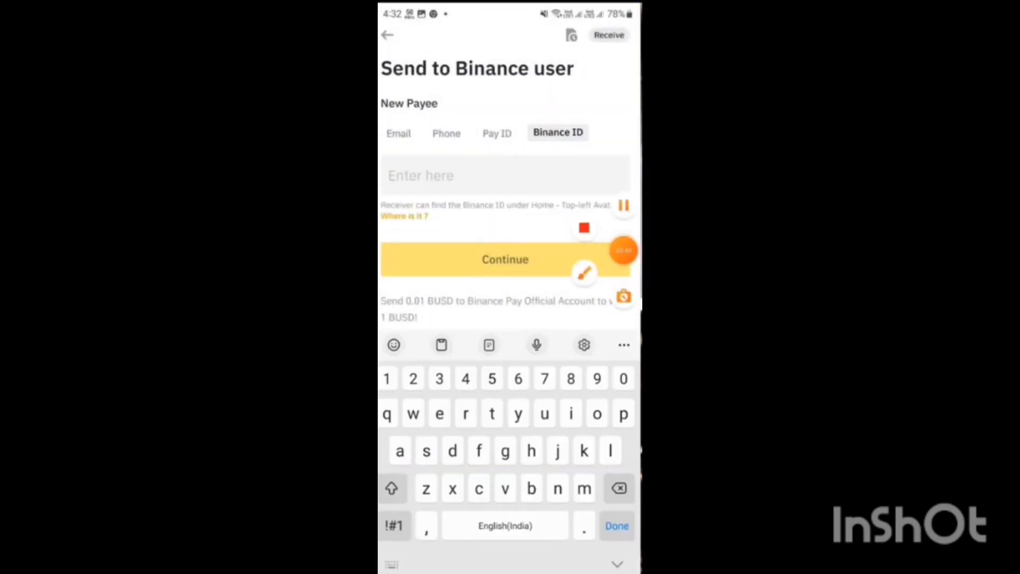
click(505, 260)
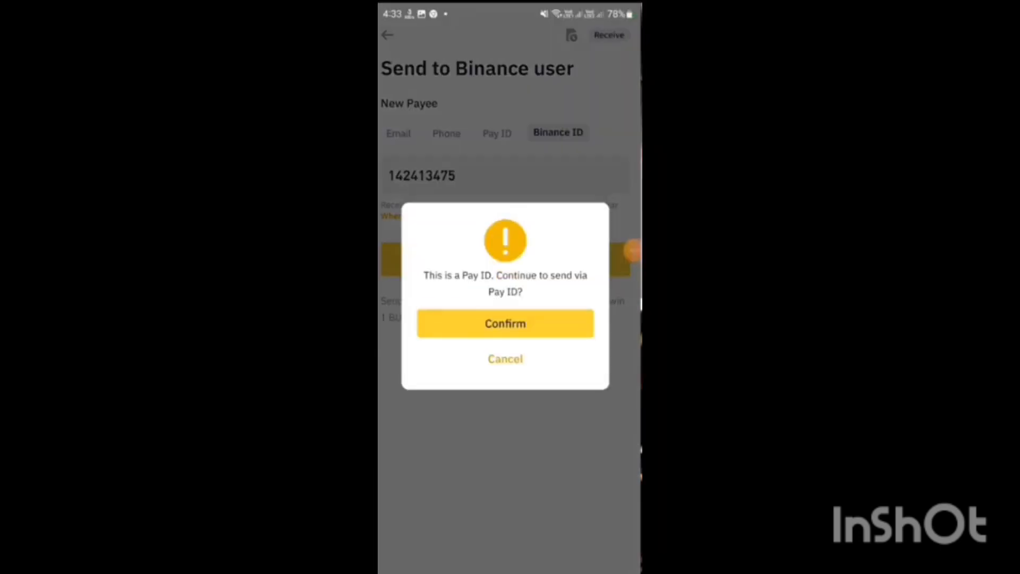
click(505, 323)
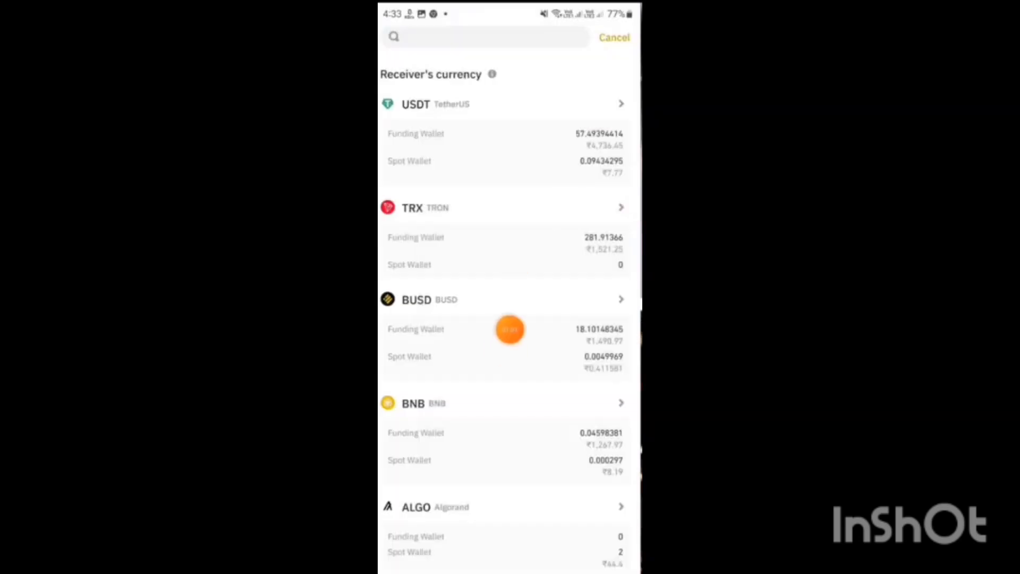
Pay the 0.01 BUSD with BUSD, confirm the transfer and collect the received gift.
click(415, 299)
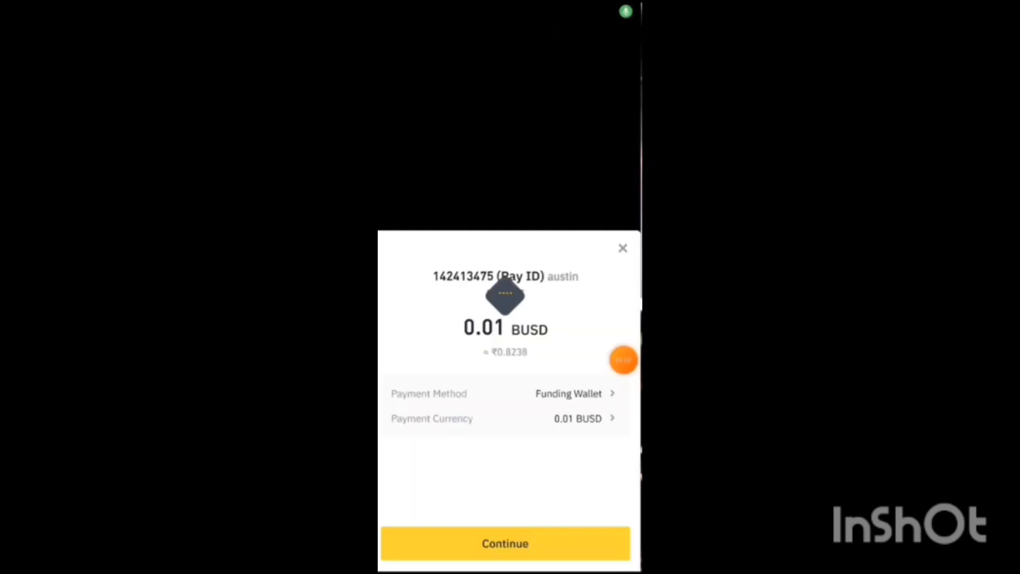
click(504, 543)
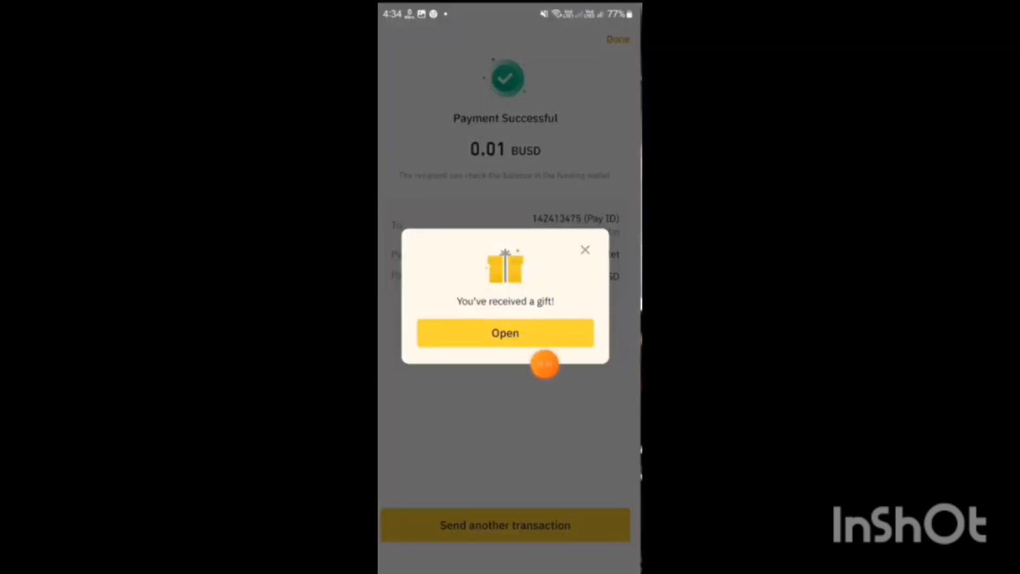
click(505, 333)
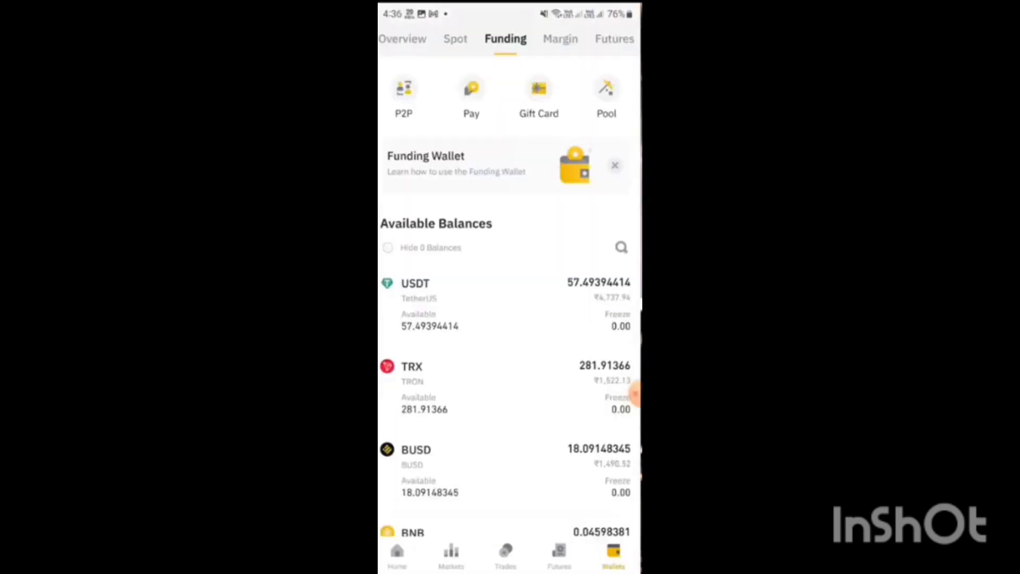
From Home, reach the Reward Center via the profile menu and redeem the 1 BUSD Cash Voucher.
click(396, 552)
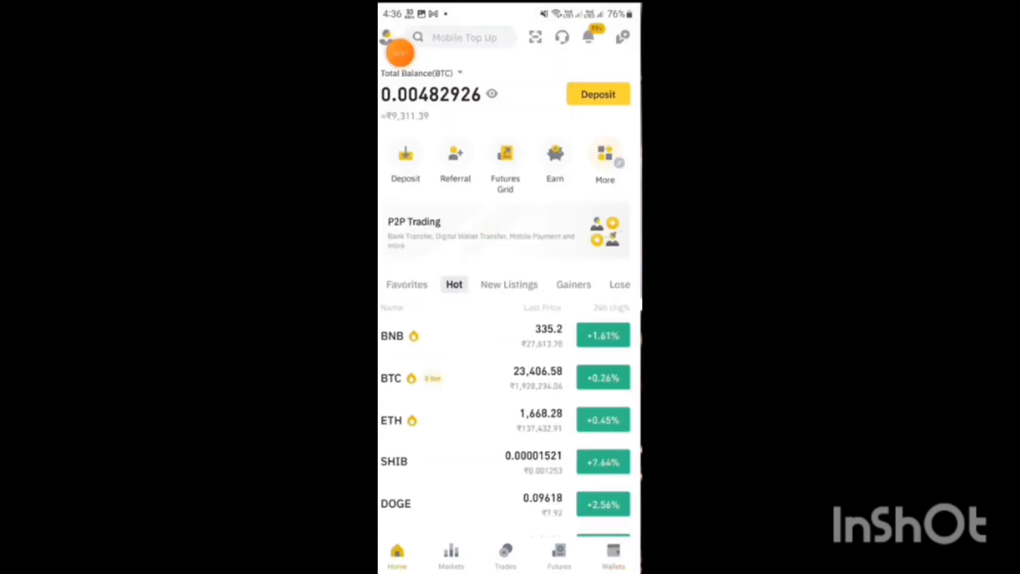
click(387, 37)
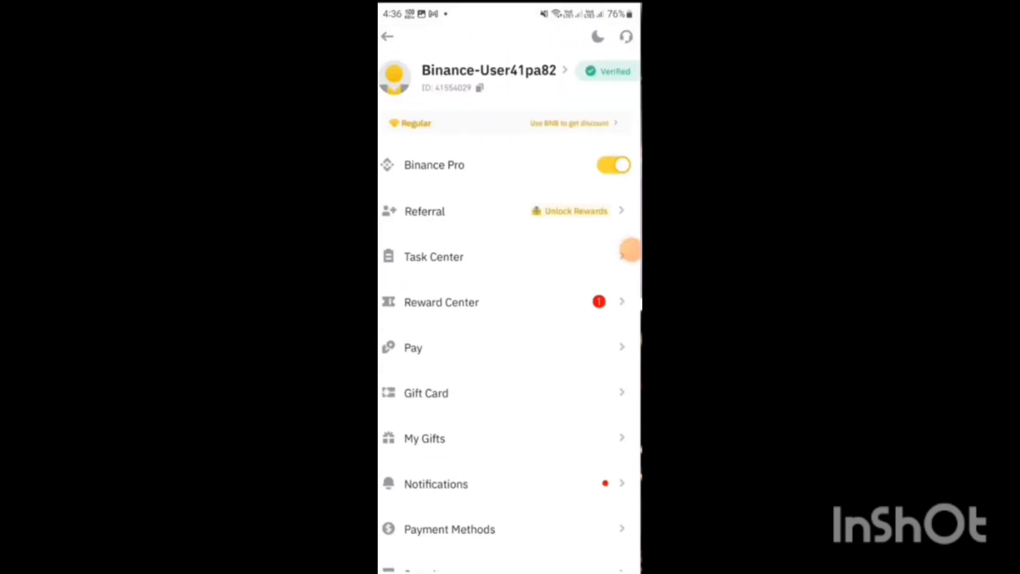
click(441, 302)
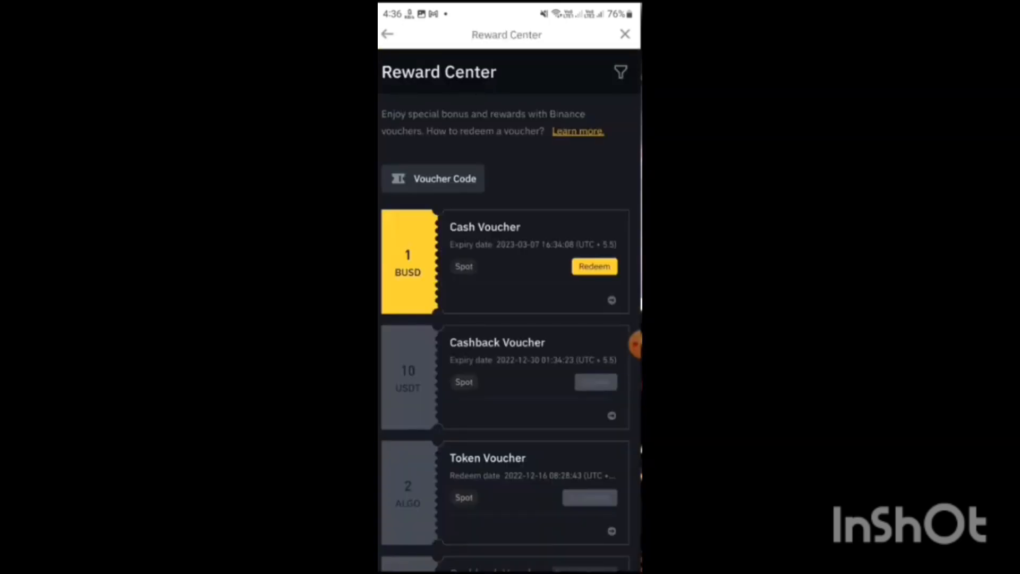
click(593, 265)
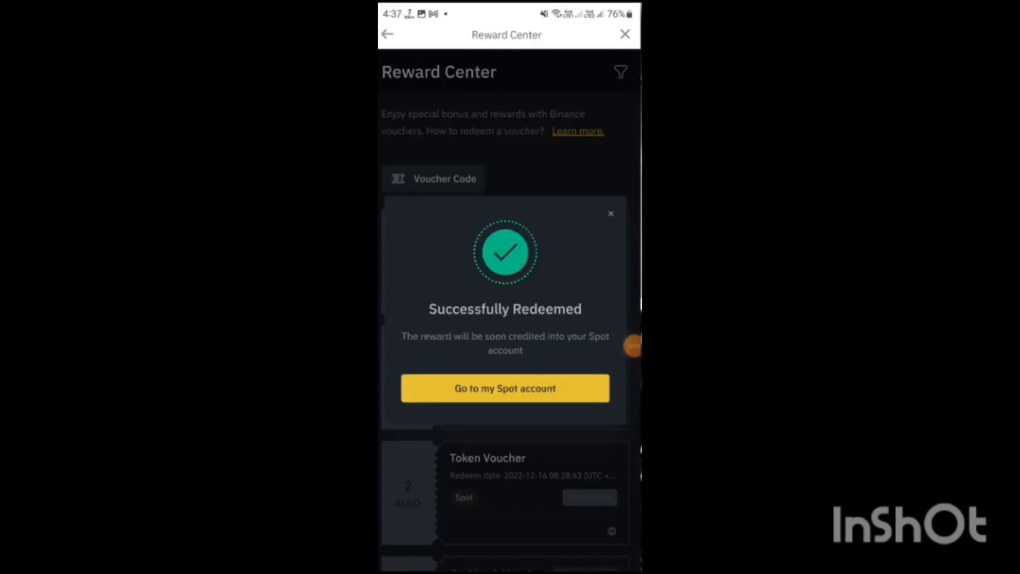
Go to the Spot account and review the wallet balances after the credit.
click(504, 387)
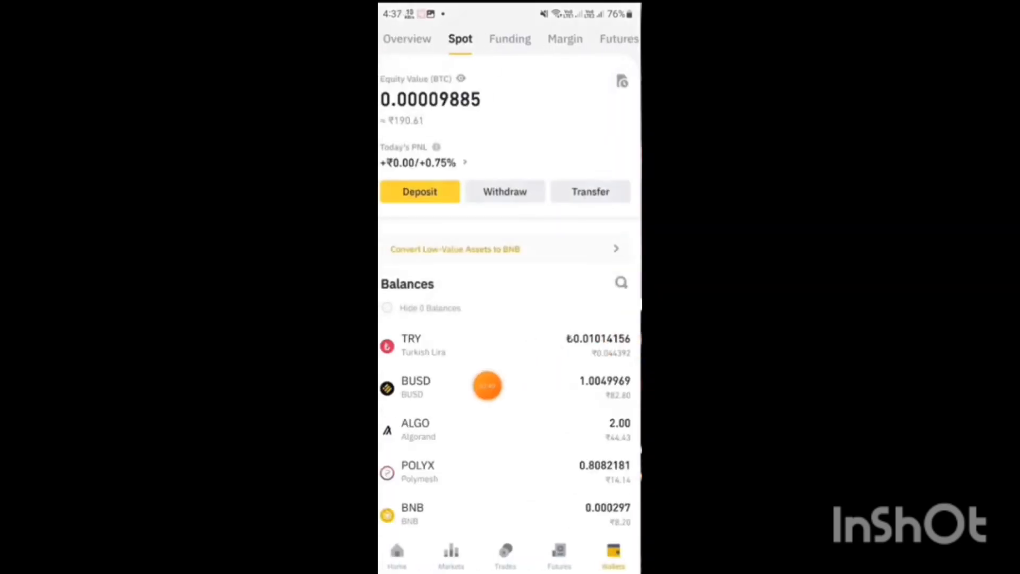
click(415, 386)
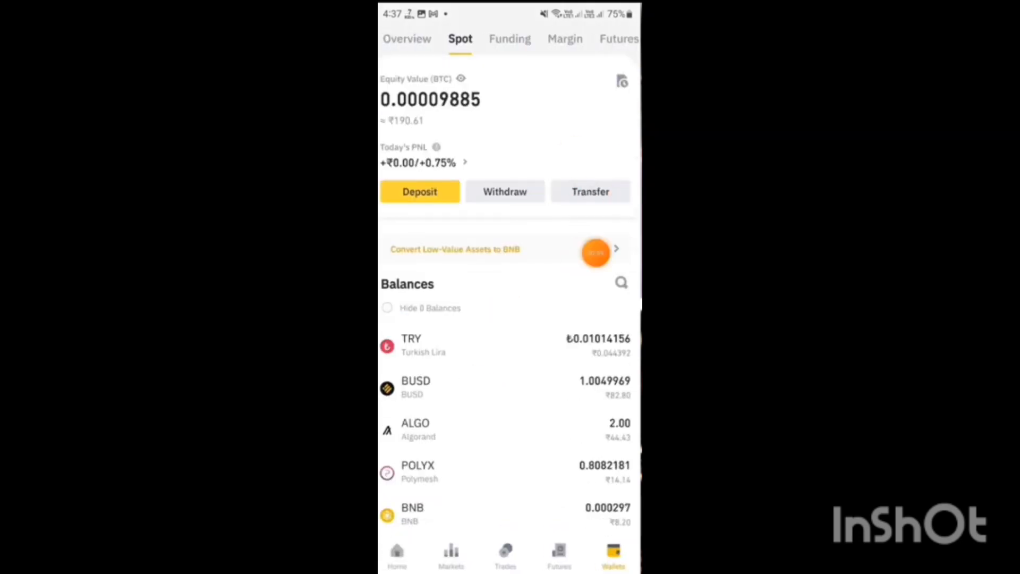
click(621, 283)
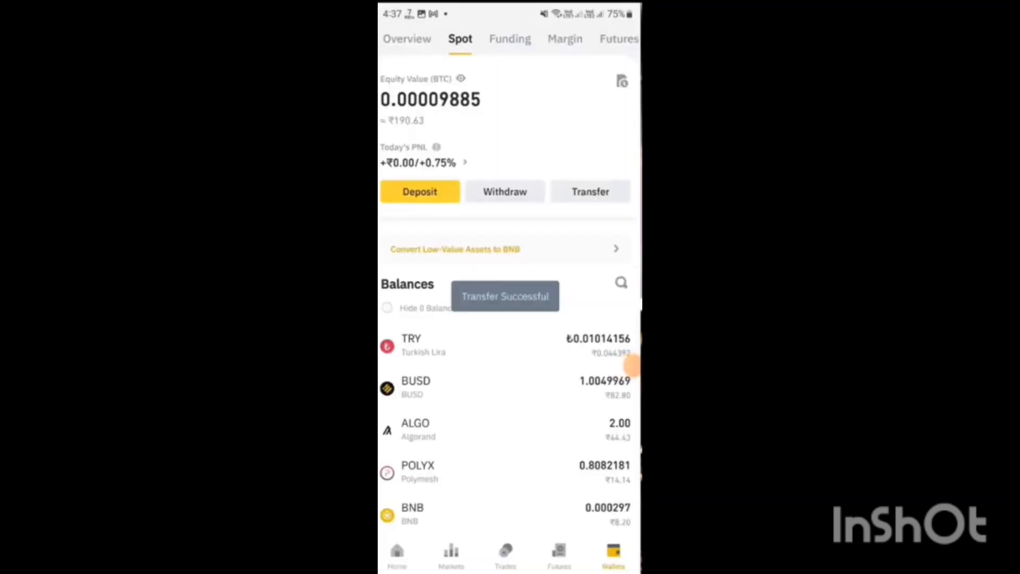
click(506, 38)
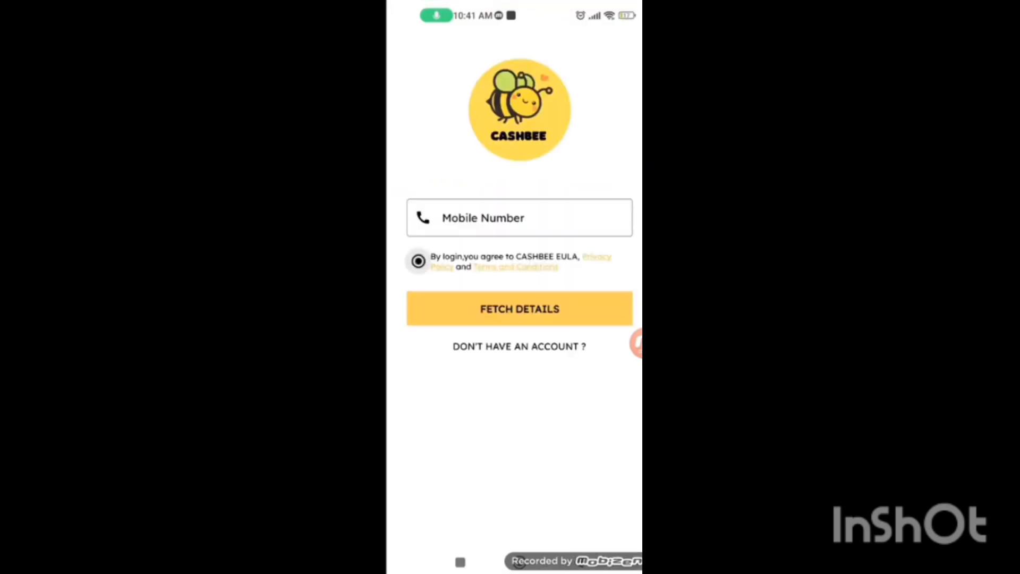
Log in with Fetch Details and start the Cadbury Silk offer from its details page.
click(518, 308)
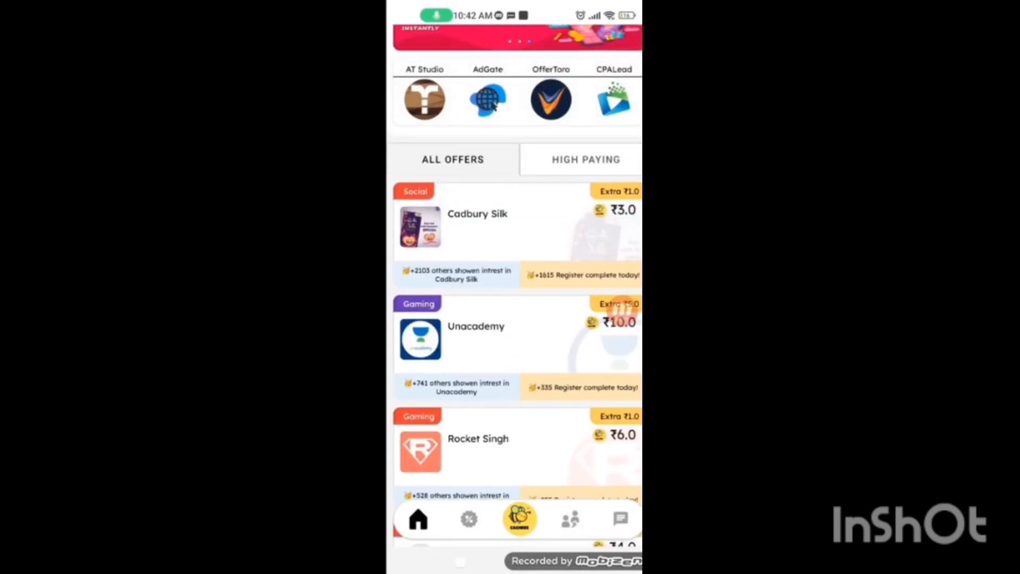
click(477, 228)
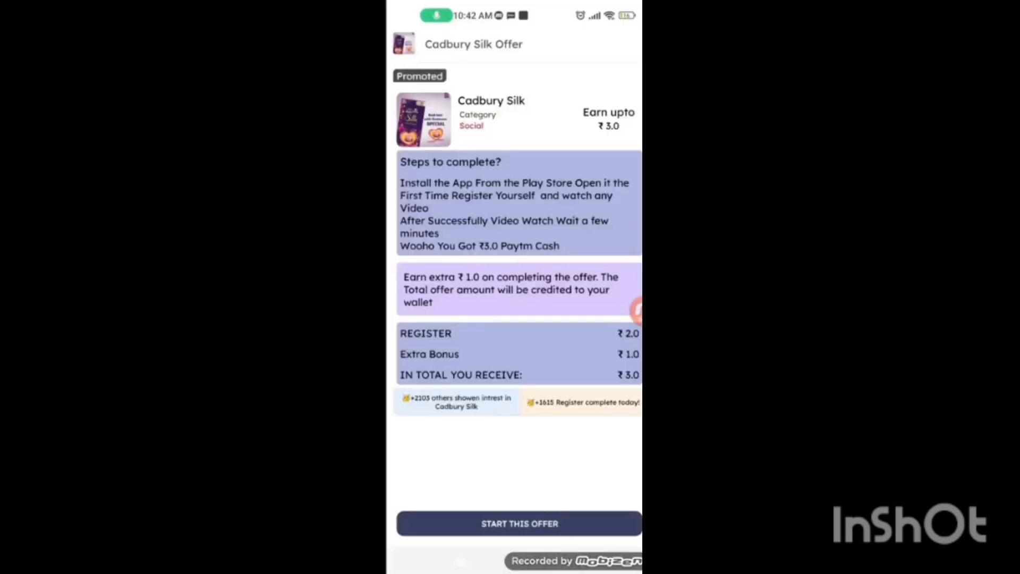
click(518, 522)
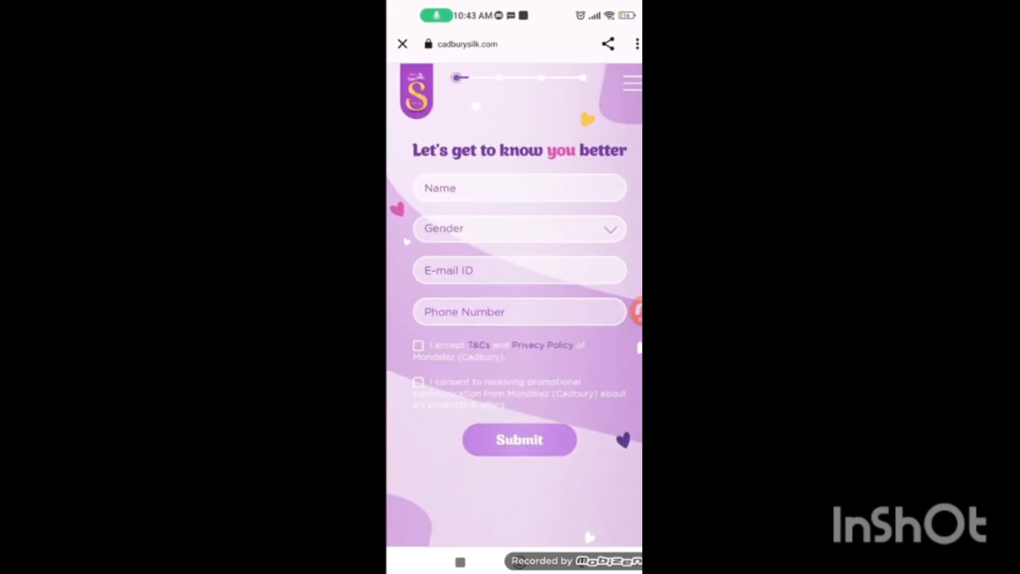
Fill the Cadbury Silk sign-up with the name 'Nanu', submit it, and browse the ALL OFFERS list.
text(Nanu)
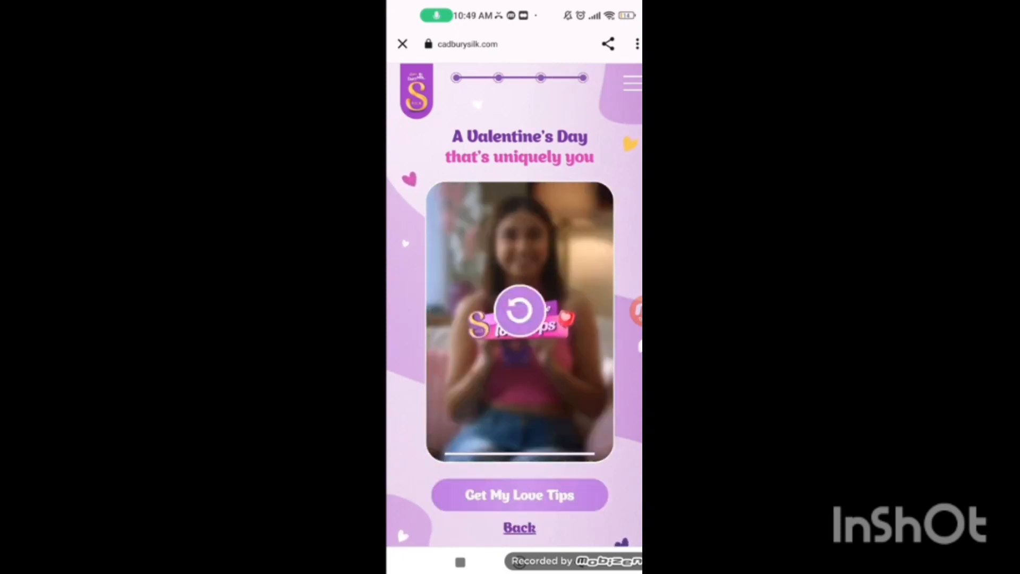
click(520, 494)
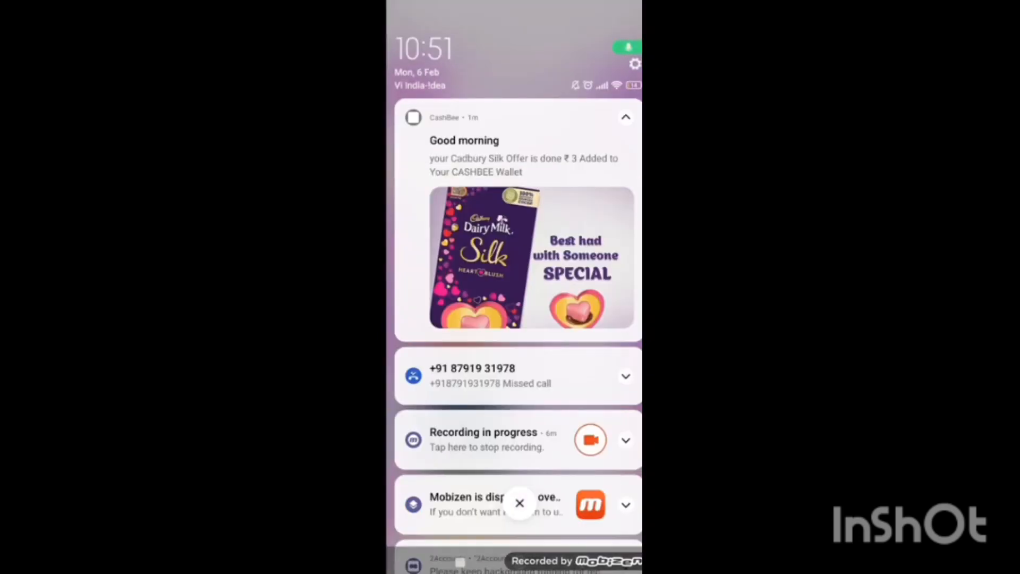
scroll(down, 3)
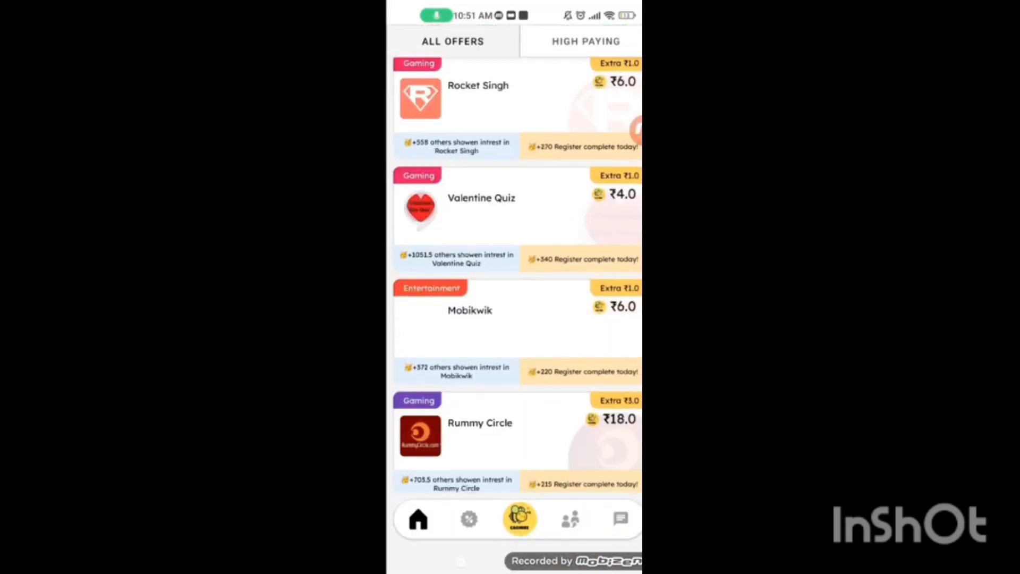
Start the Cizoo install offer, then launch the installed Cizoo app and begin using it.
scroll(down, 3)
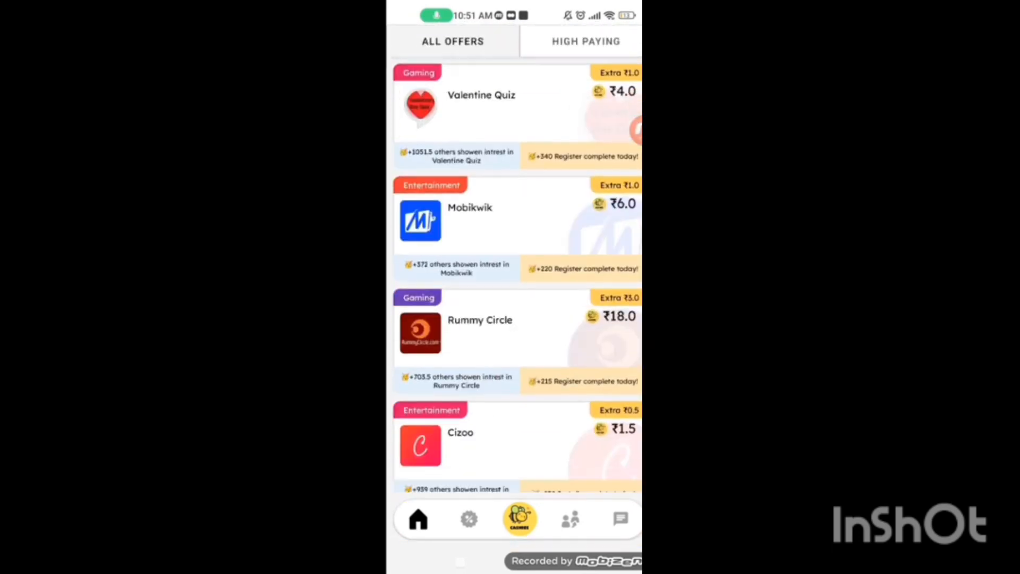
click(460, 432)
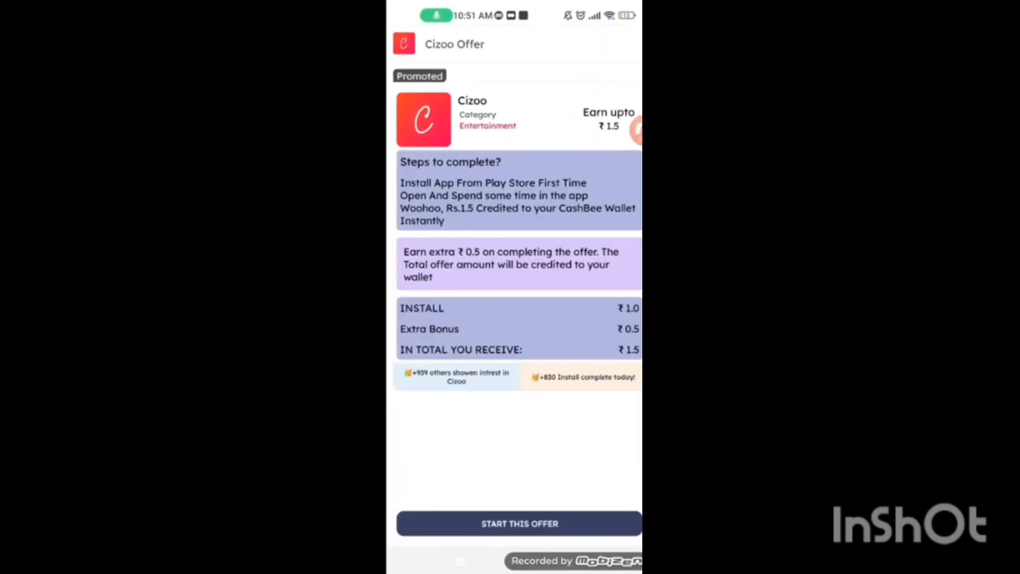
click(519, 523)
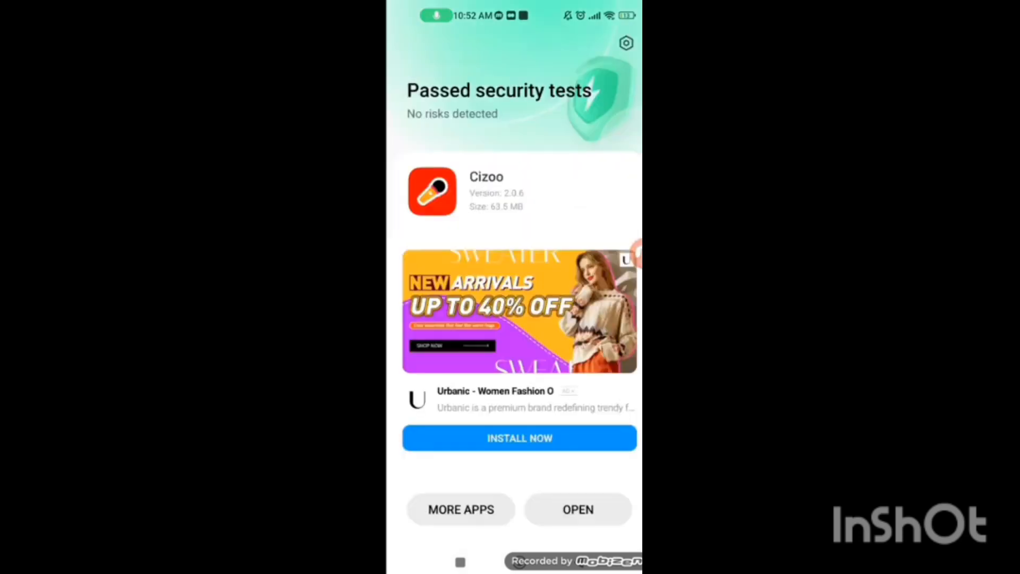
click(519, 437)
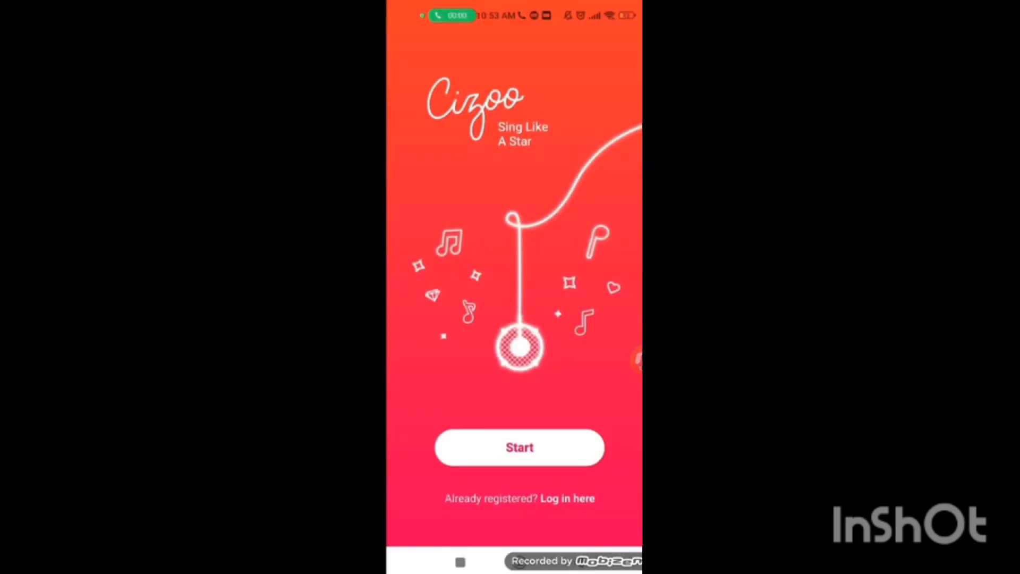
click(519, 448)
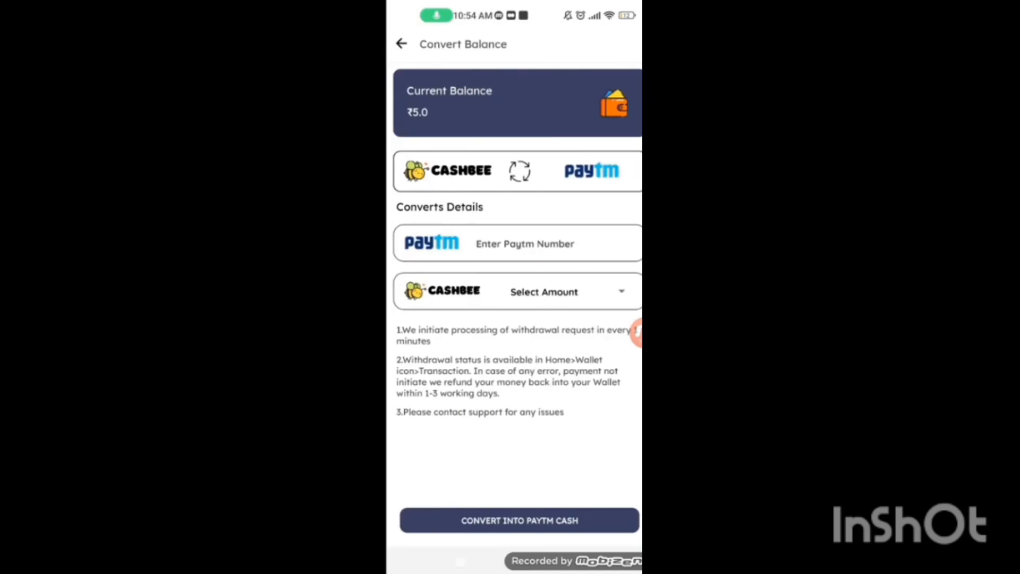
Convert the CashBee balance to Paytm cash for the entered number, then check Paytm wallet Recents.
click(563, 291)
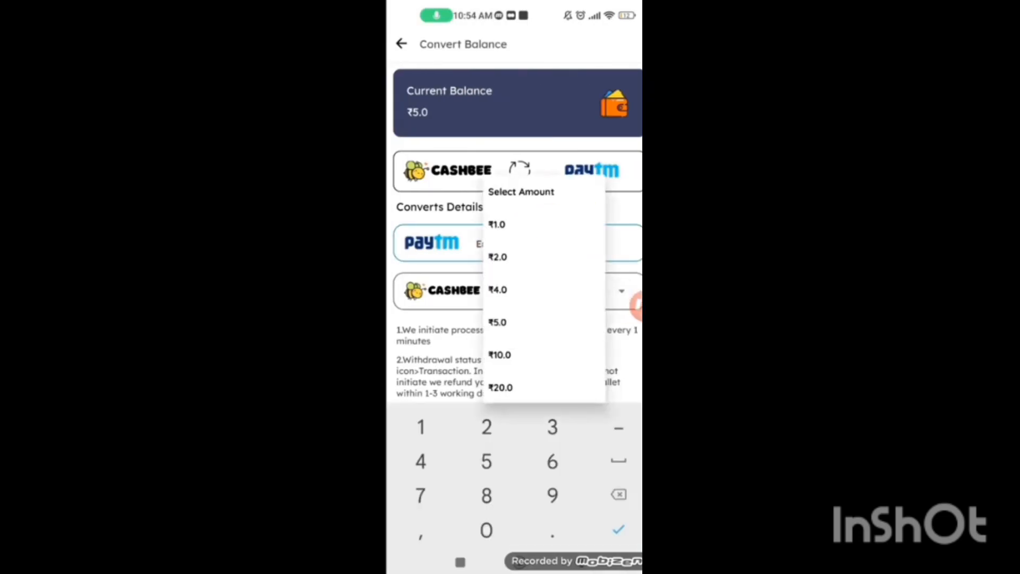
click(497, 322)
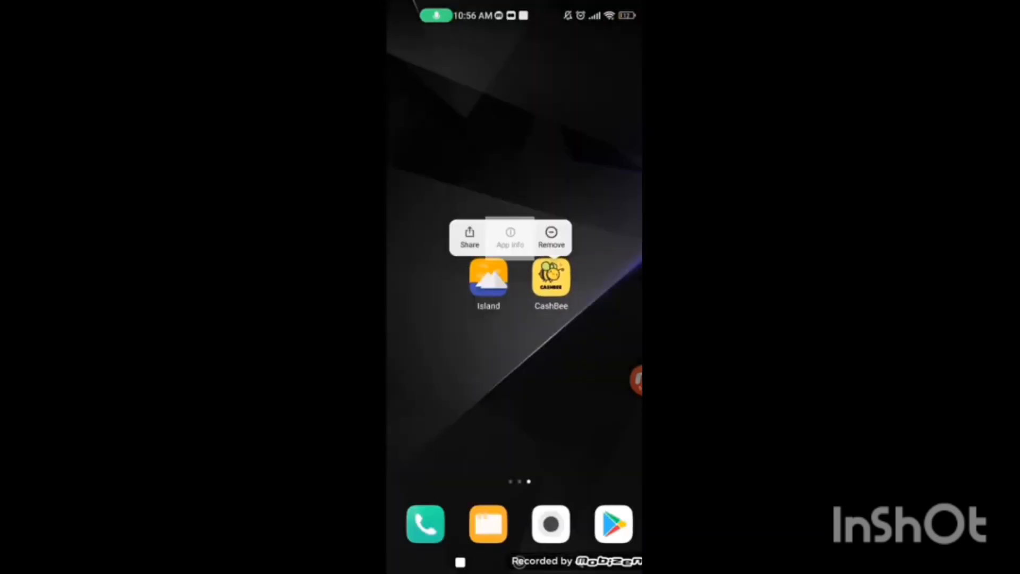
click(510, 236)
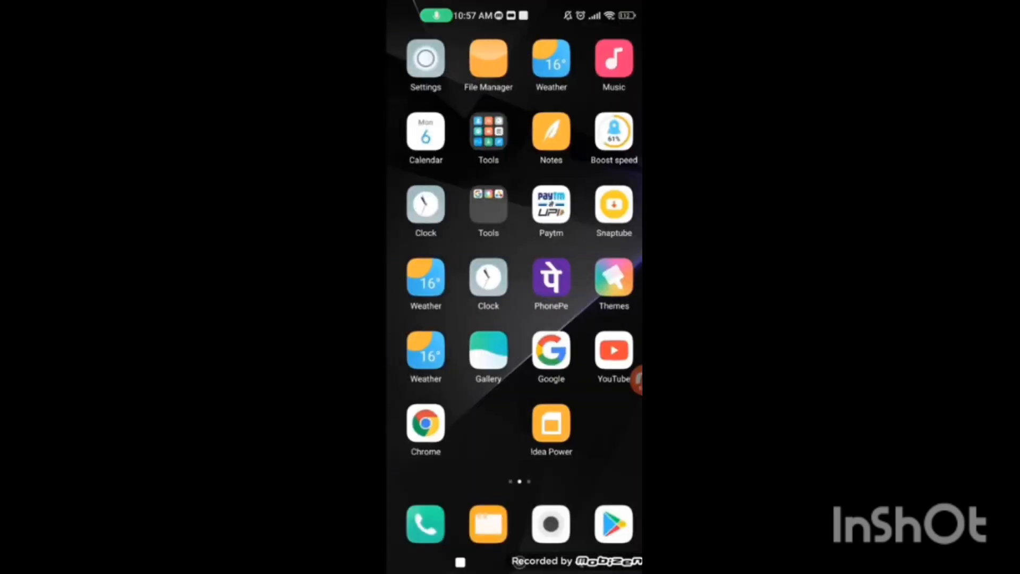
click(550, 205)
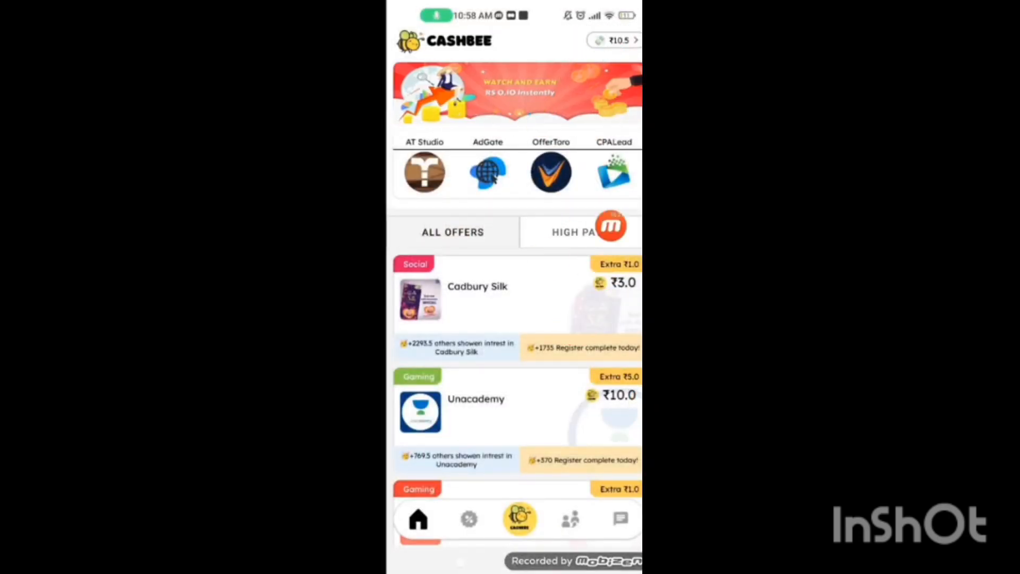
click(613, 40)
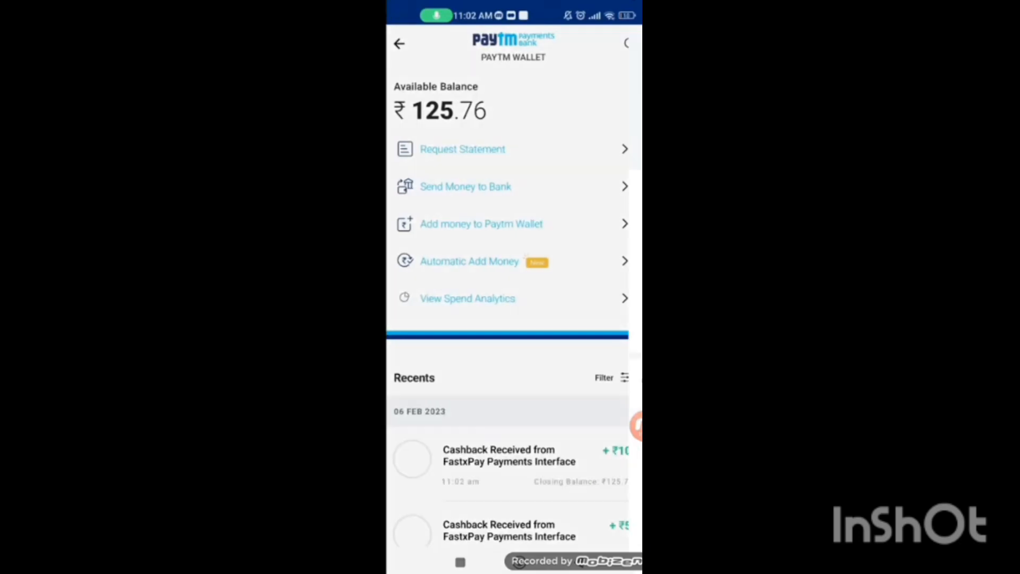
Leave Paytm and swipe across home screens to the MediBuddy app page.
click(398, 44)
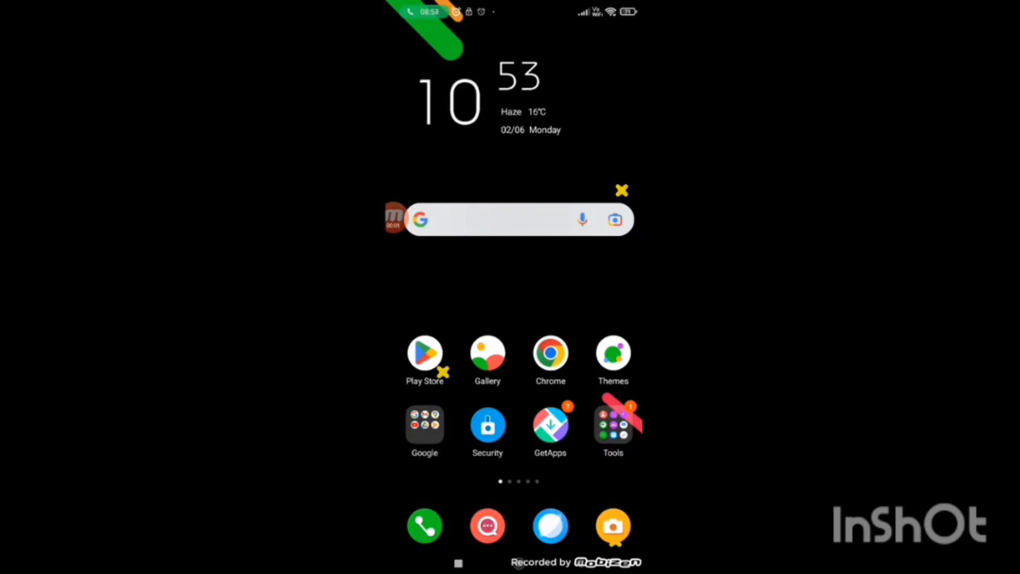
scroll(left, 3)
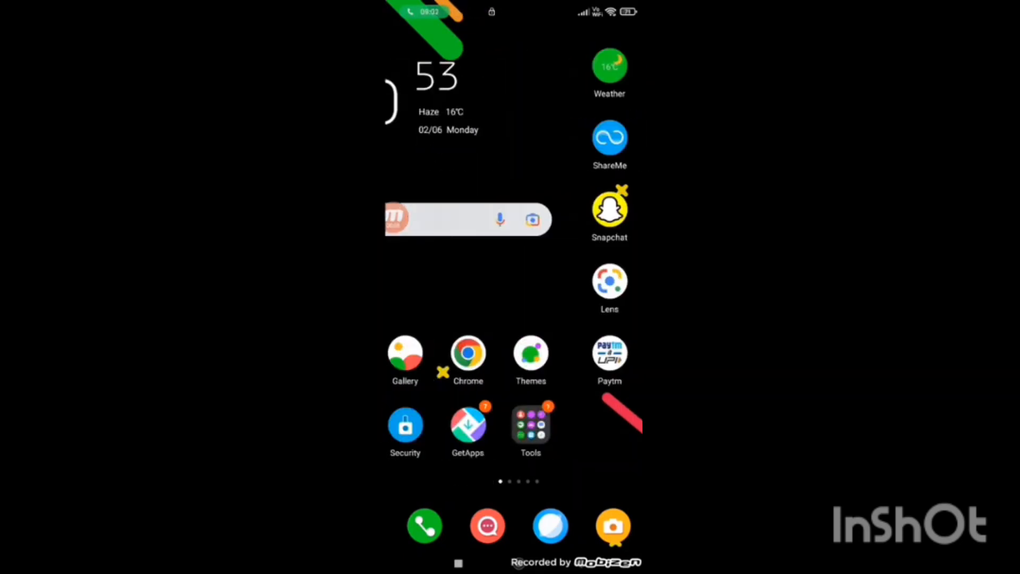
scroll(left, 3)
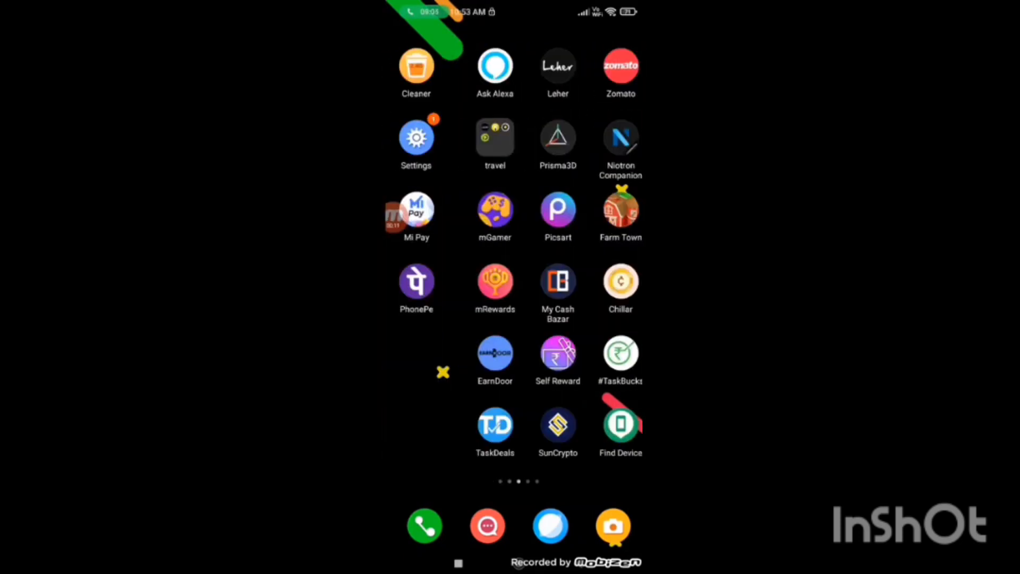
scroll(left, 3)
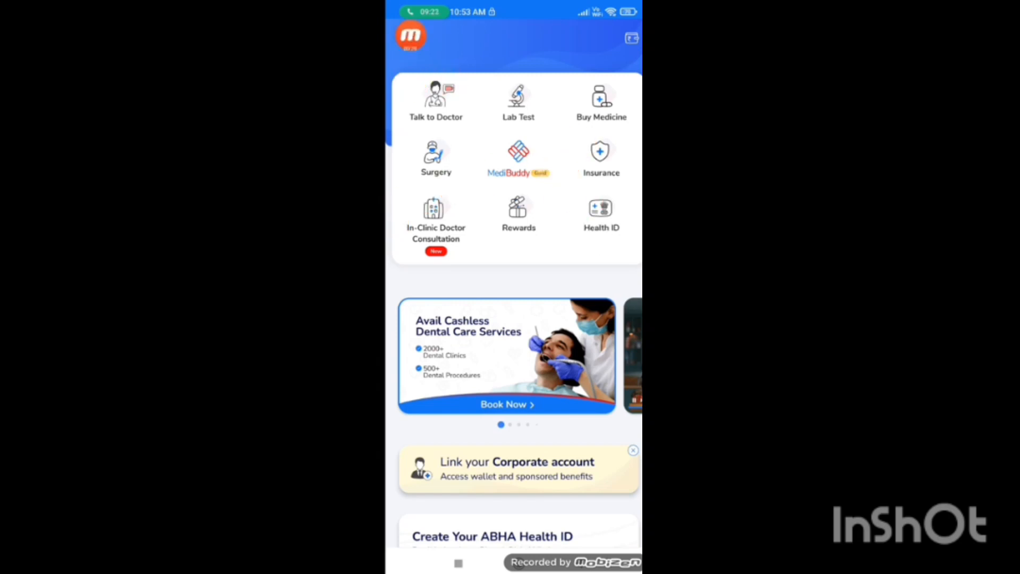
click(410, 37)
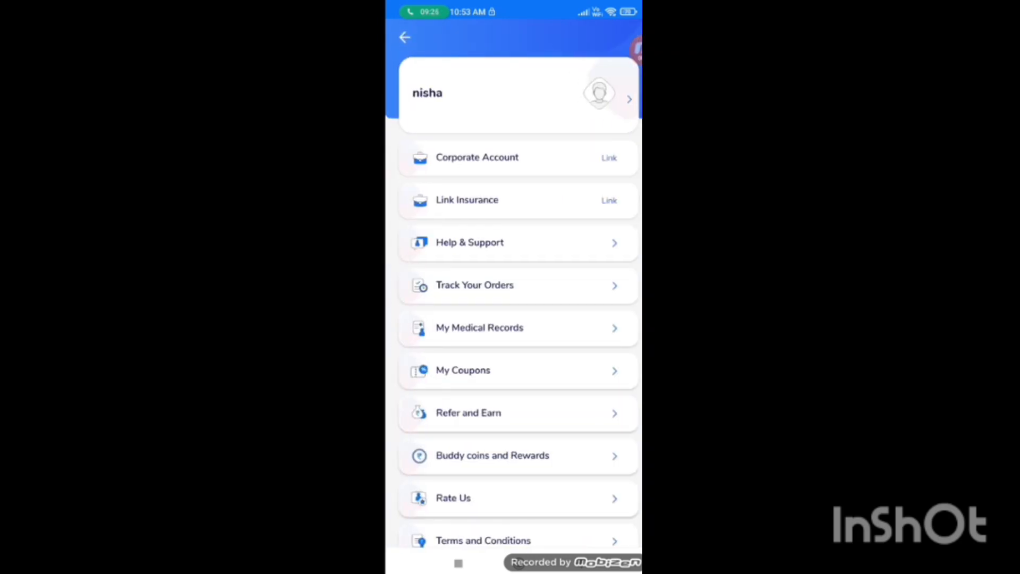
click(468, 412)
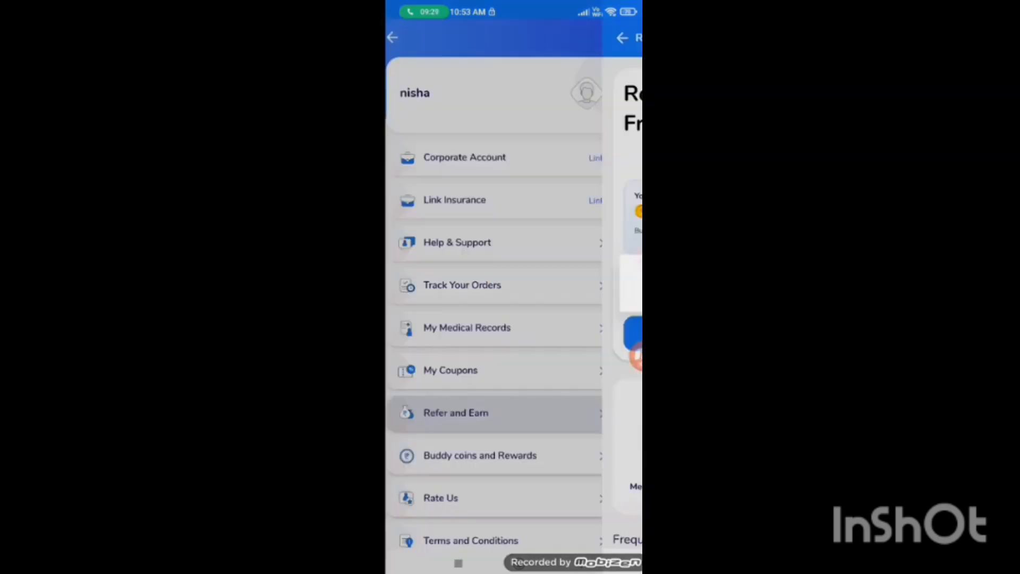
click(456, 412)
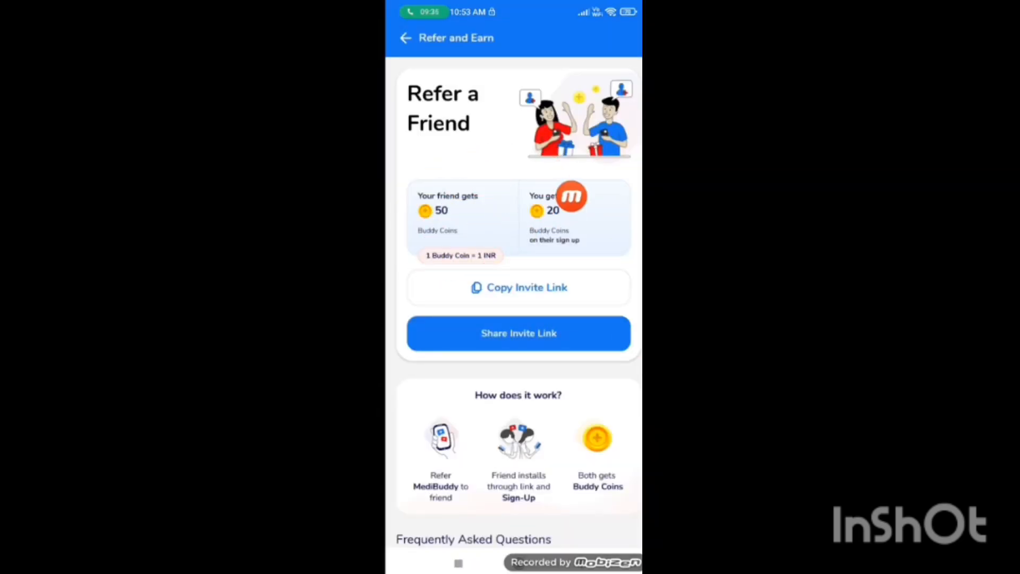
scroll(down, 3)
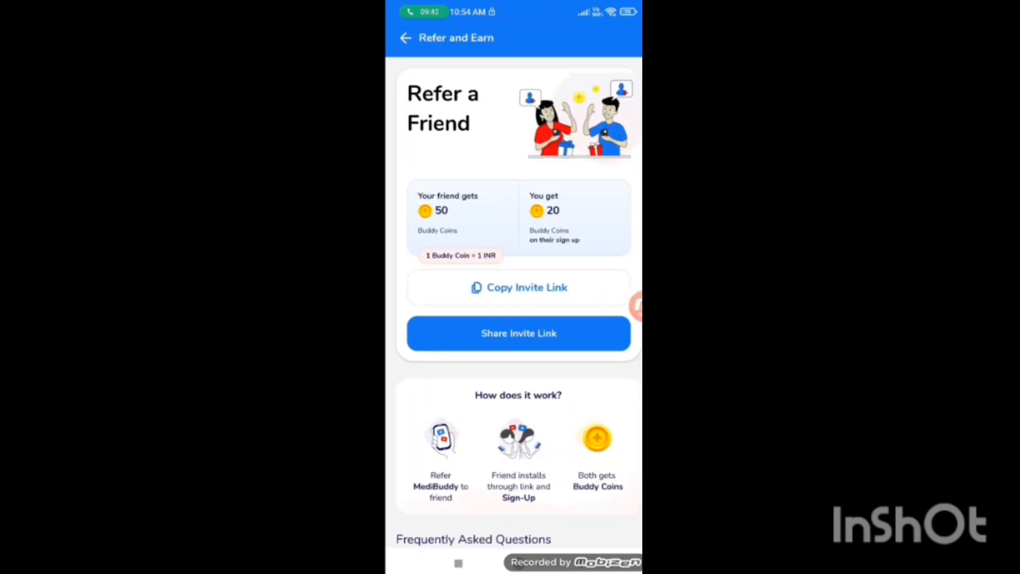
click(404, 37)
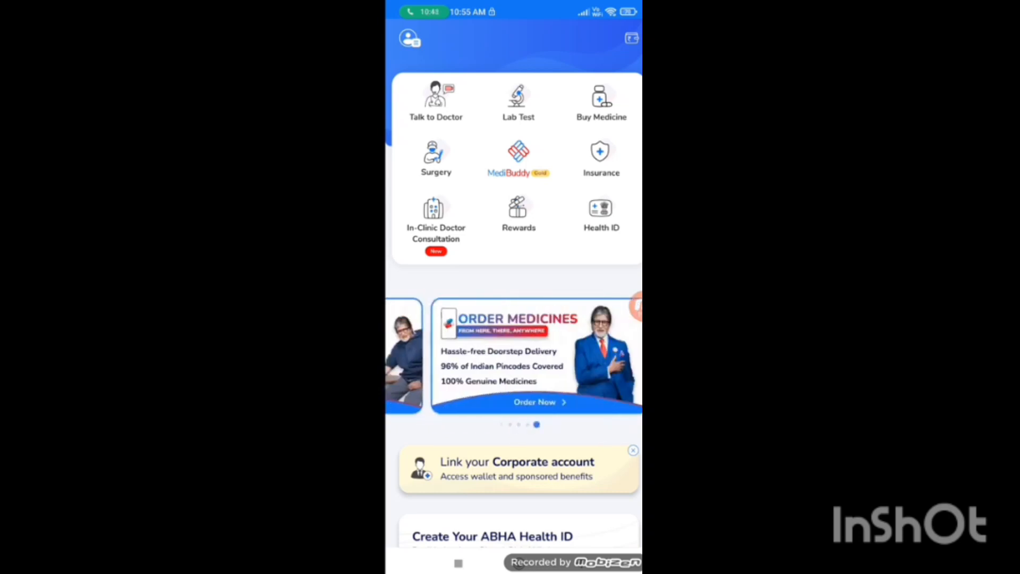
Browse the Top deals medicine store and its Hair and Skin Care category.
click(602, 97)
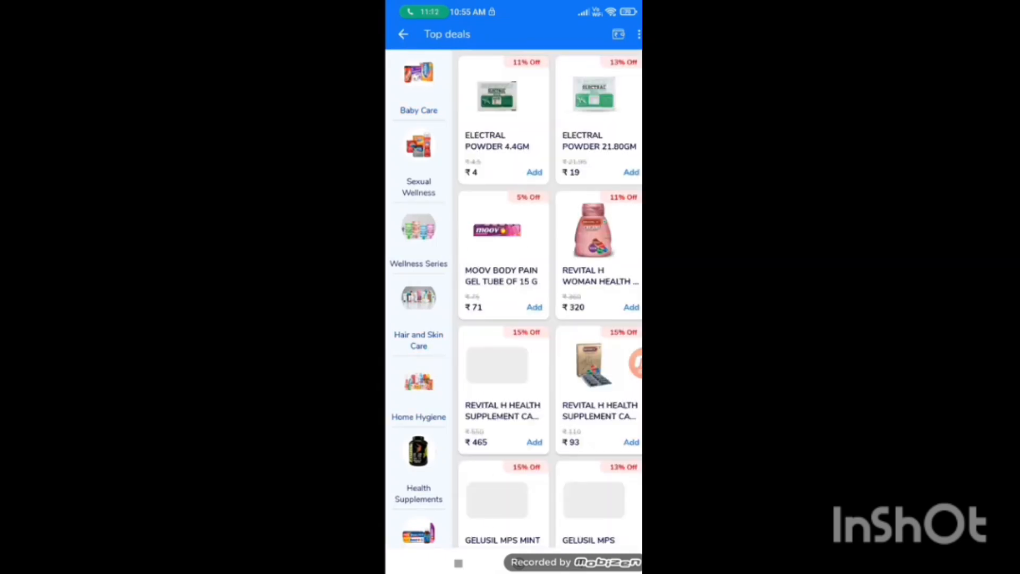
scroll(down, 3)
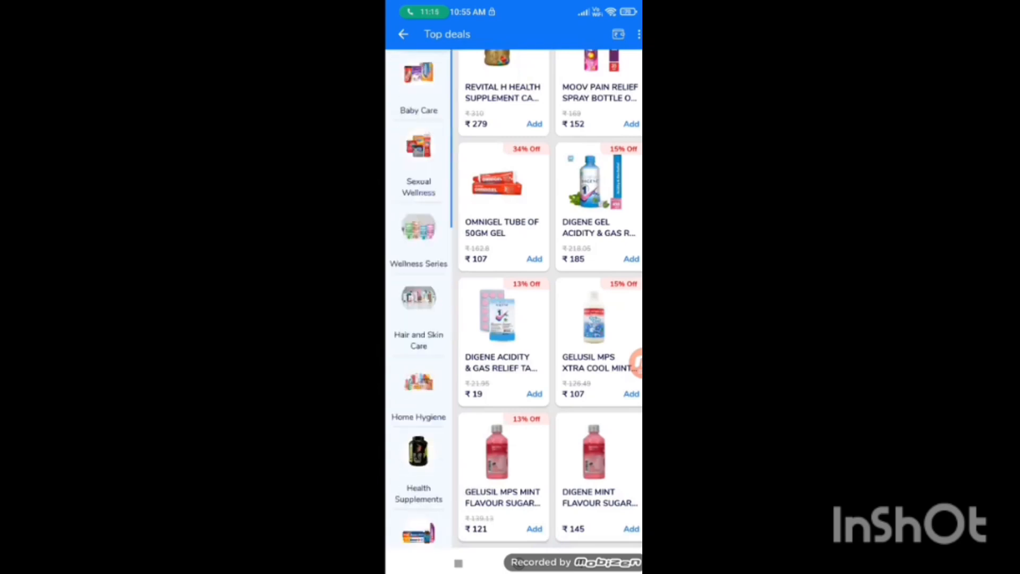
click(419, 340)
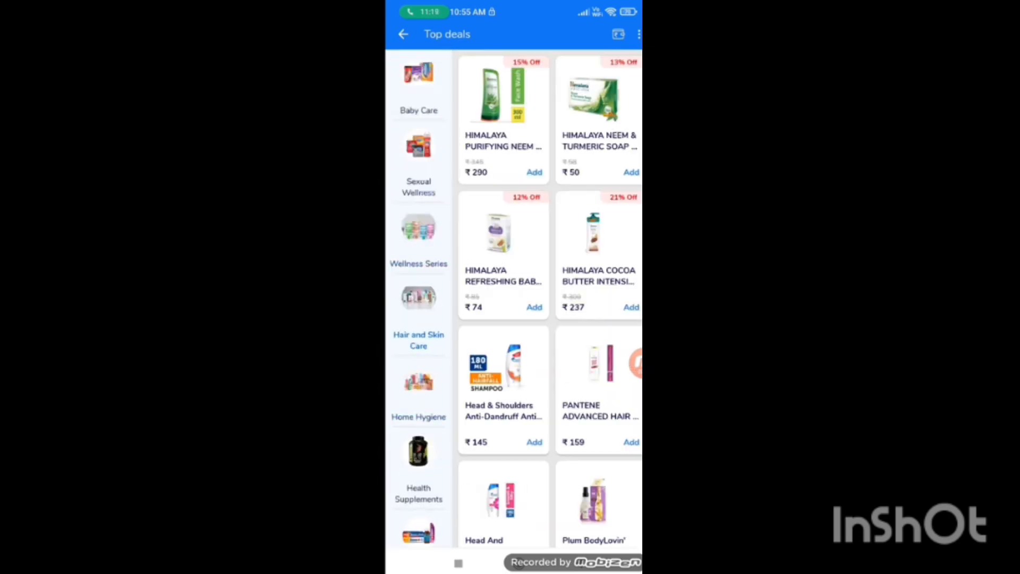
scroll(down, 3)
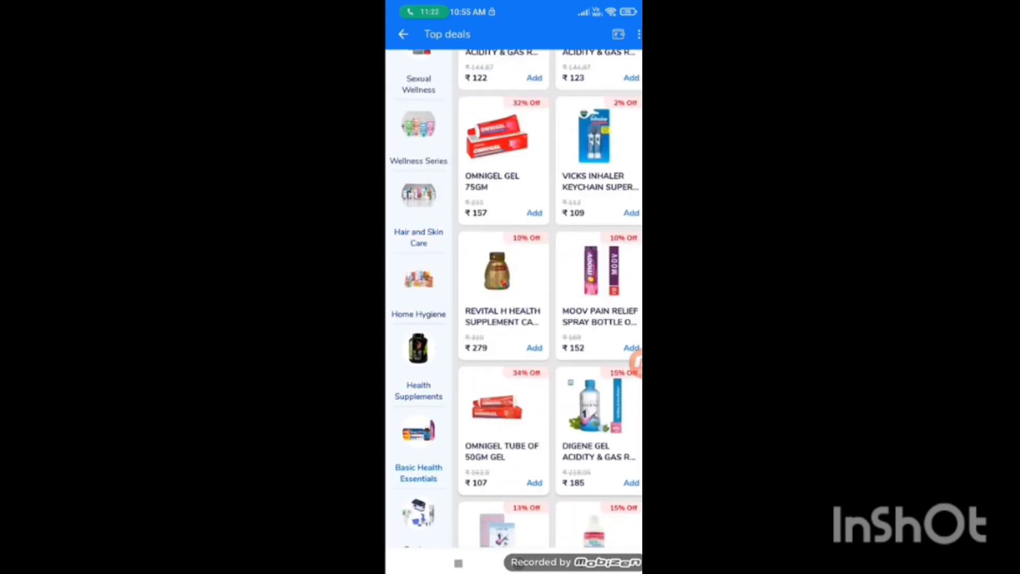